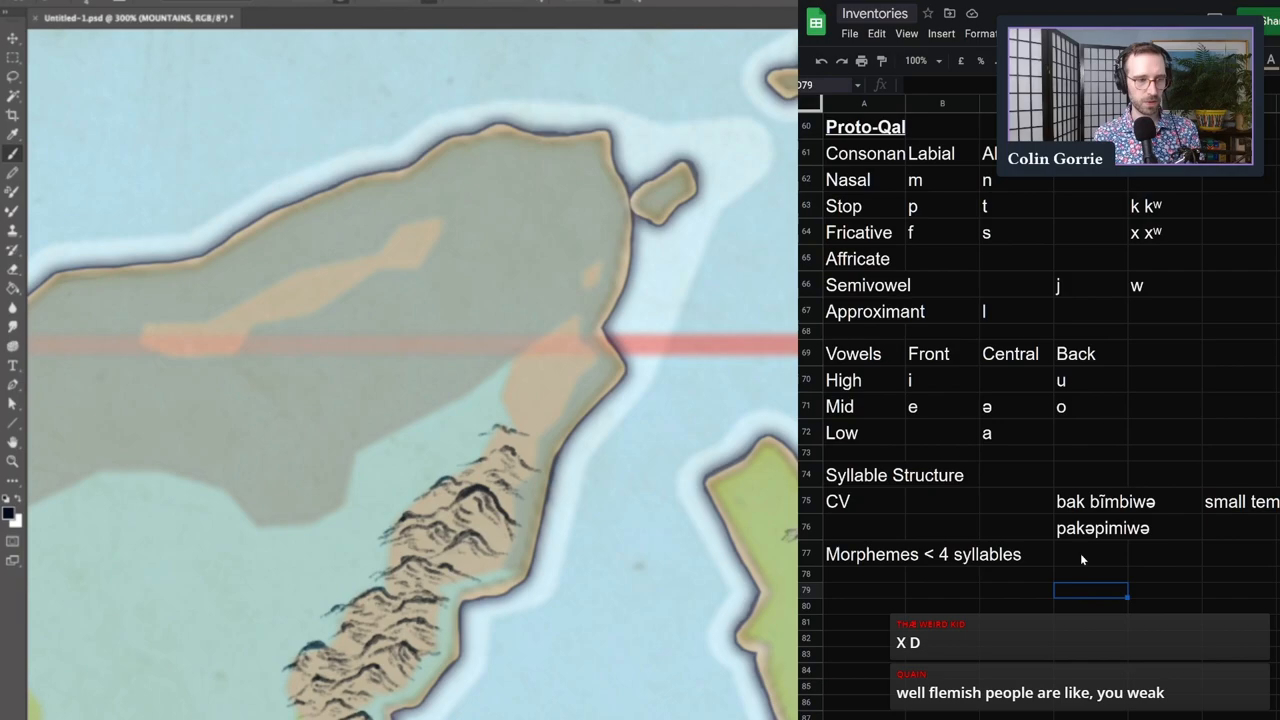
Enter pakpimiw in D77 and fecfime in D78, then select both cells
{"action": "type", "text": "pakpimiw"}
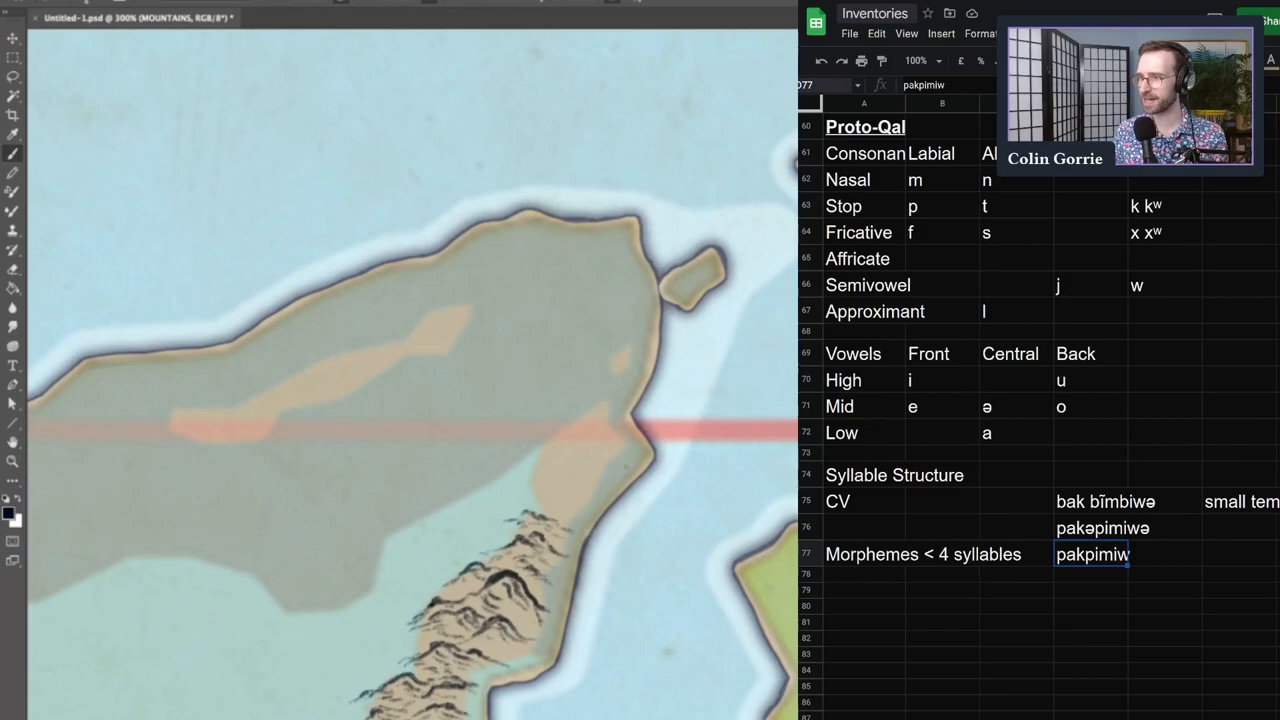
{"action": "type", "text": "fecfime"}
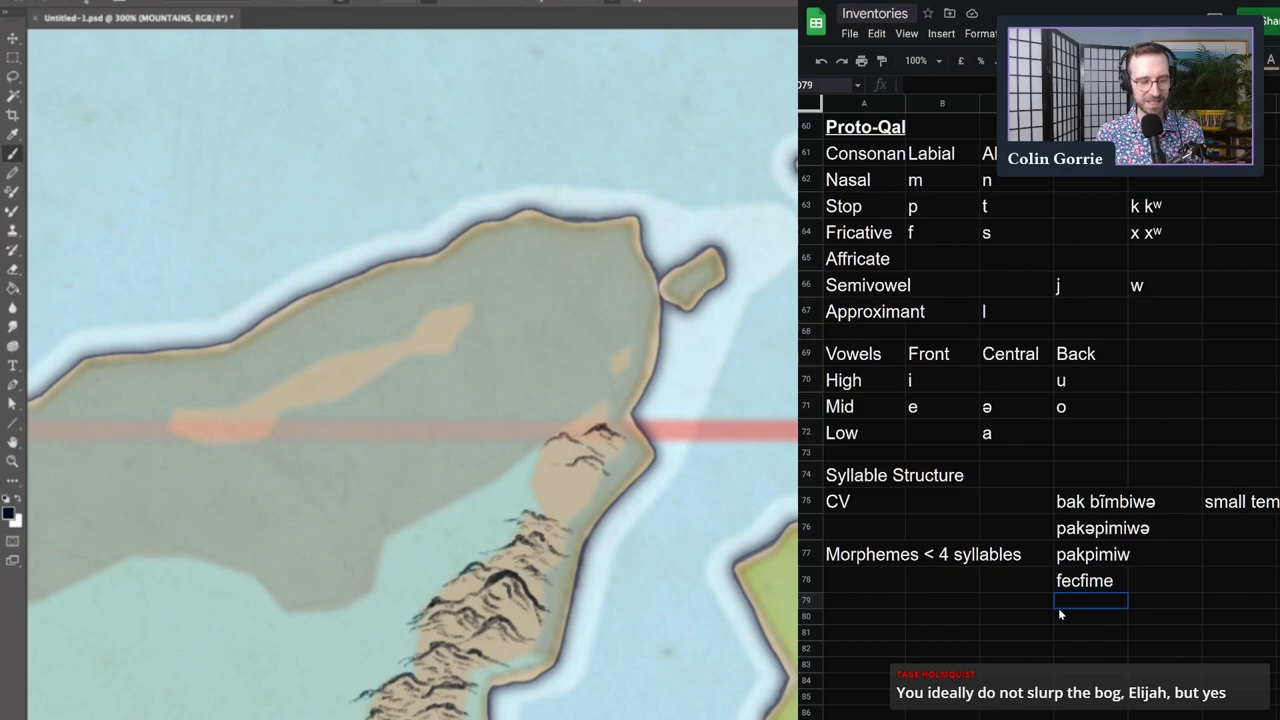
{"action": "left_click_drag", "start_coordinate": [1092, 554], "coordinate": [1092, 580]}
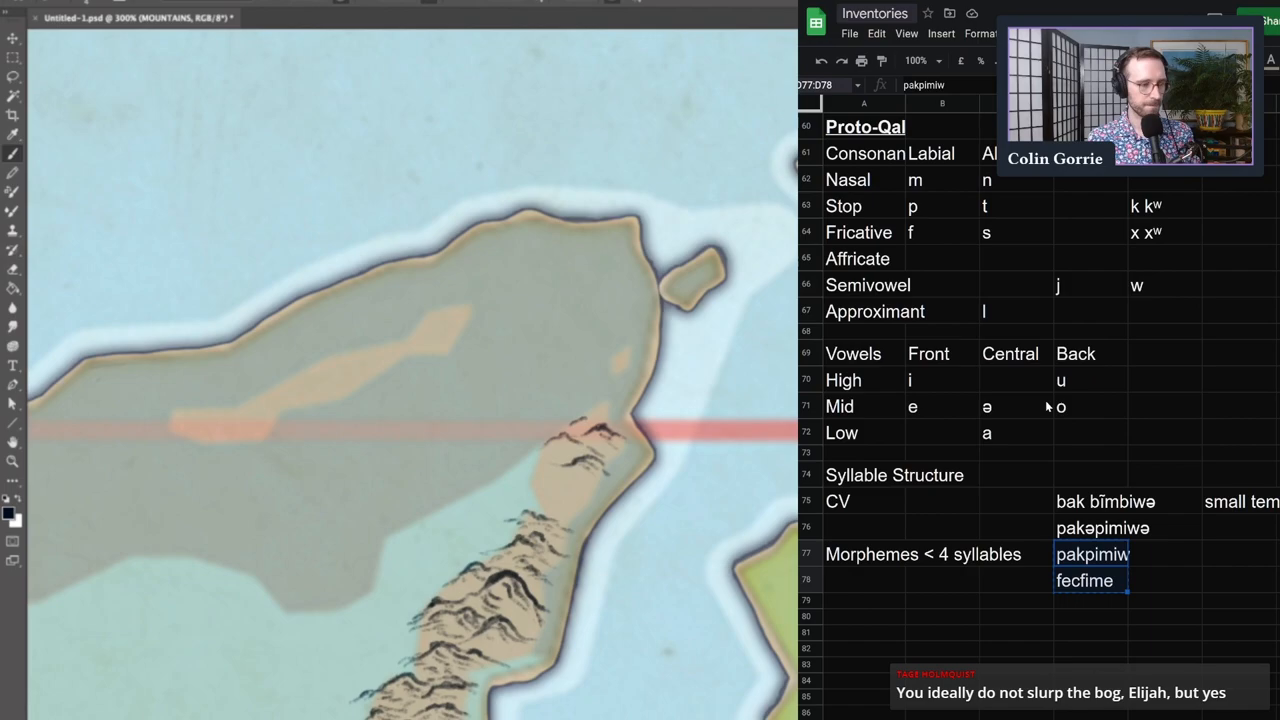
{"action": "left_click", "coordinate": [882, 13]}
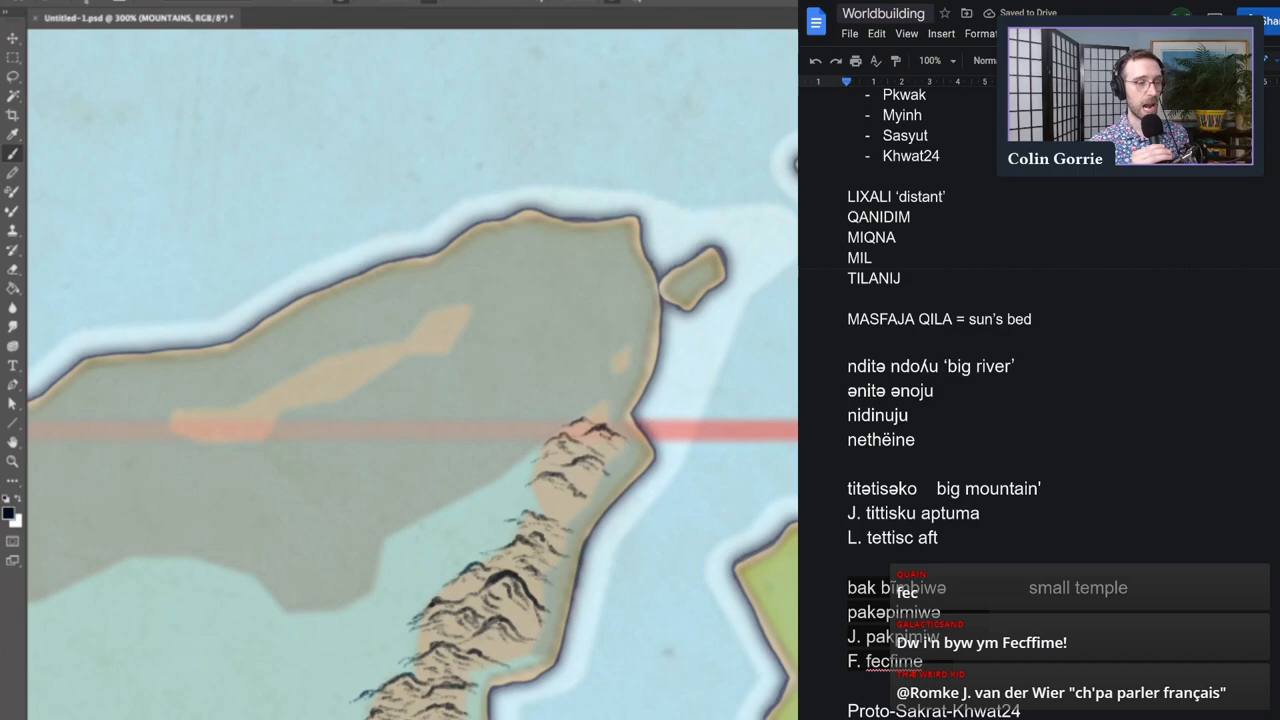
Scroll the Worldbuilding doc down to the J. pakpimiw and F. fecfime entries
{"action": "scroll", "scroll_direction": "down", "scroll_amount": 3}
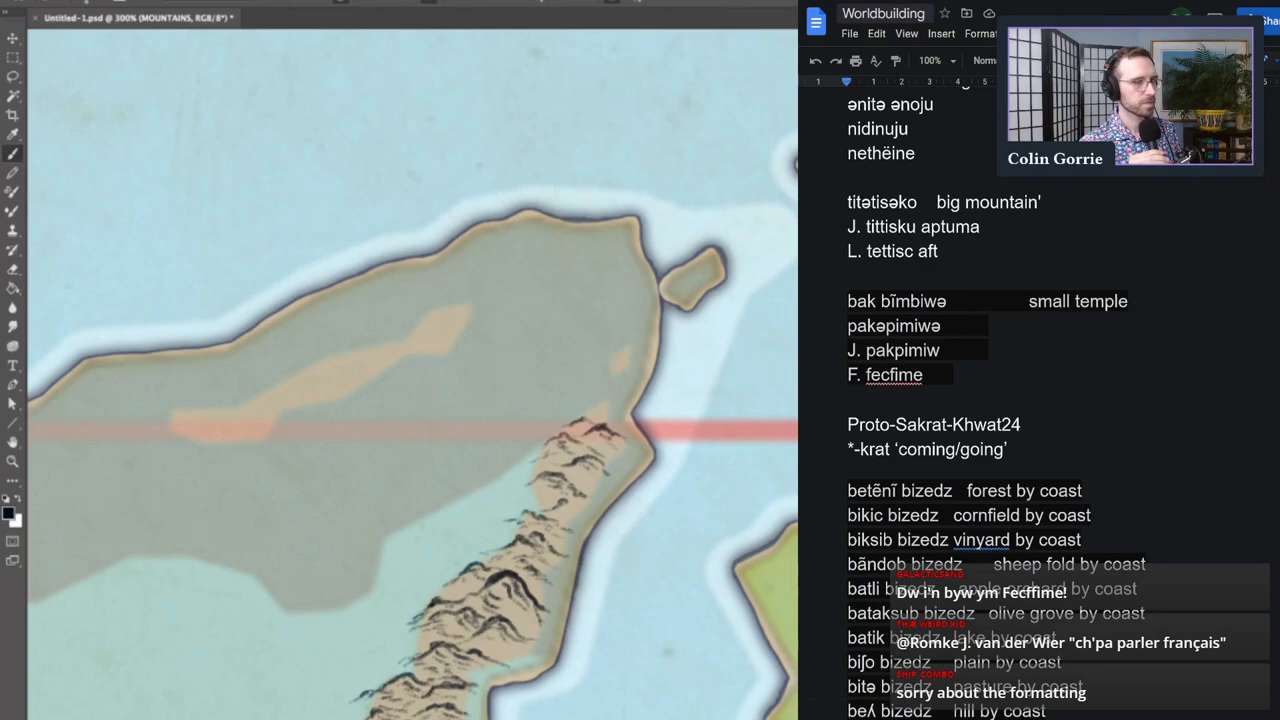
{"action": "scroll", "scroll_direction": "down", "scroll_amount": 3}
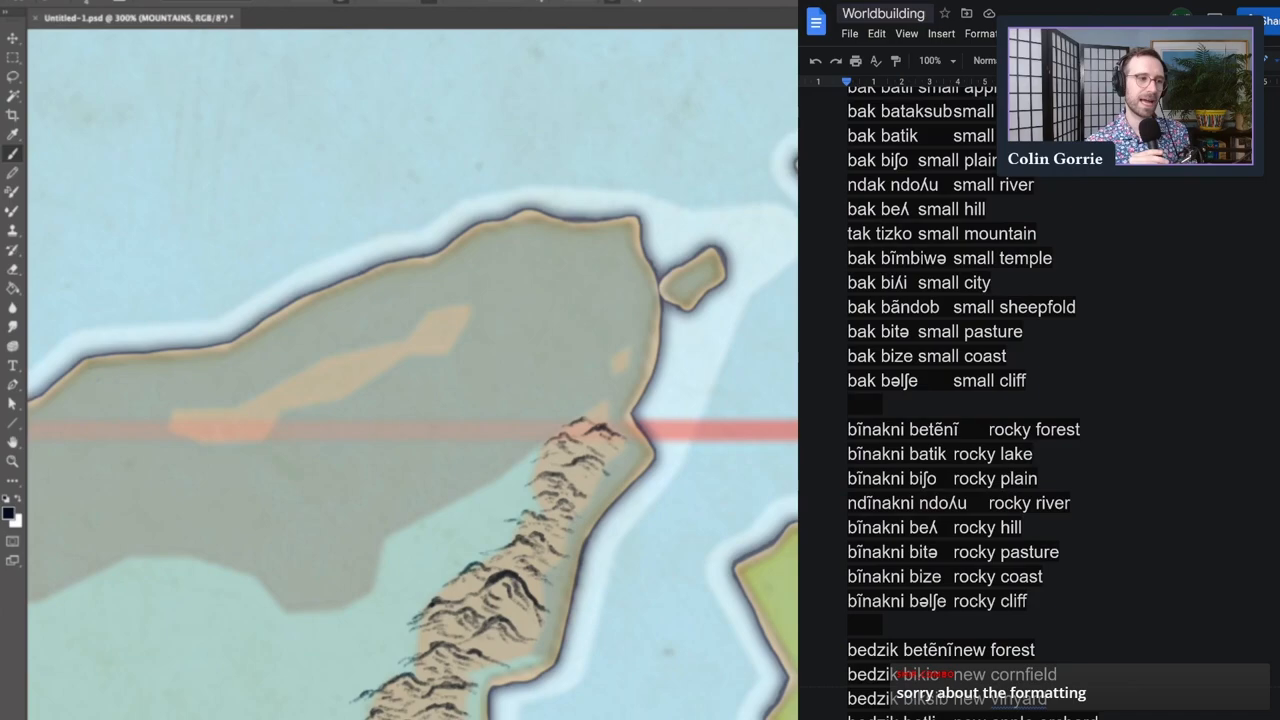
{"action": "scroll", "scroll_direction": "down", "scroll_amount": 3}
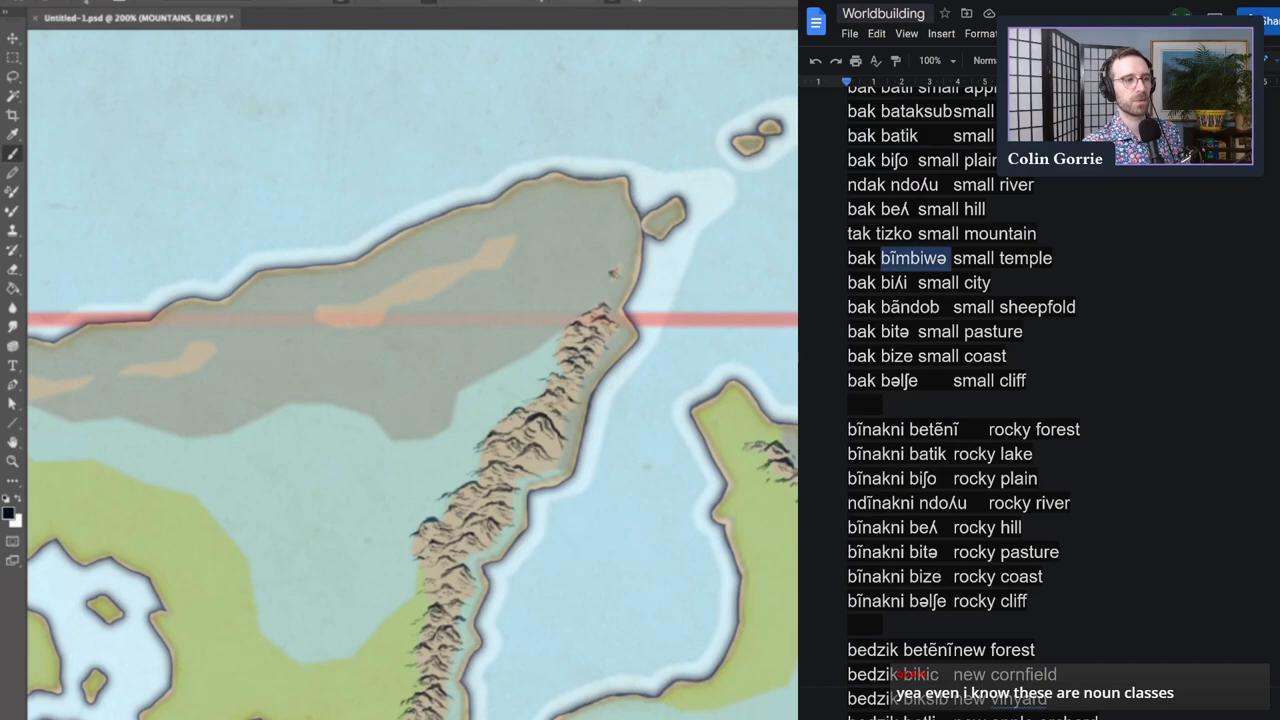
{"action": "scroll", "scroll_direction": "down", "scroll_amount": 3}
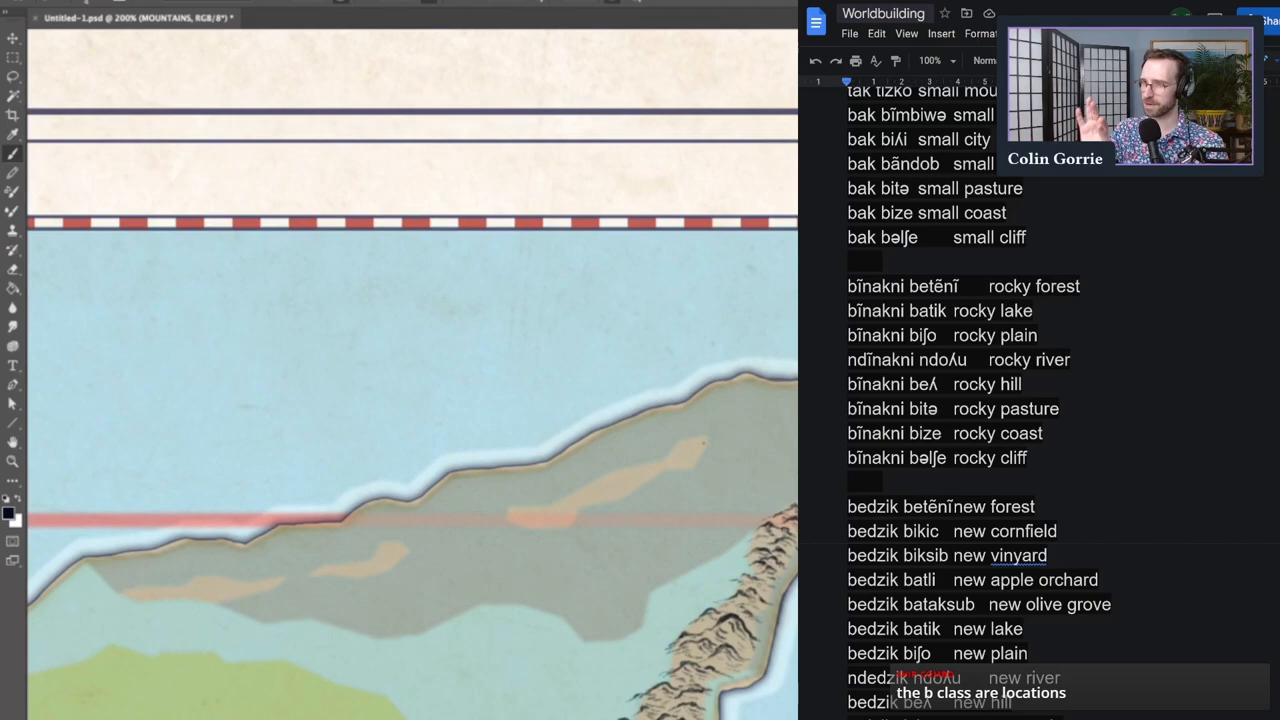
{"action": "scroll", "scroll_direction": "down", "scroll_amount": 3}
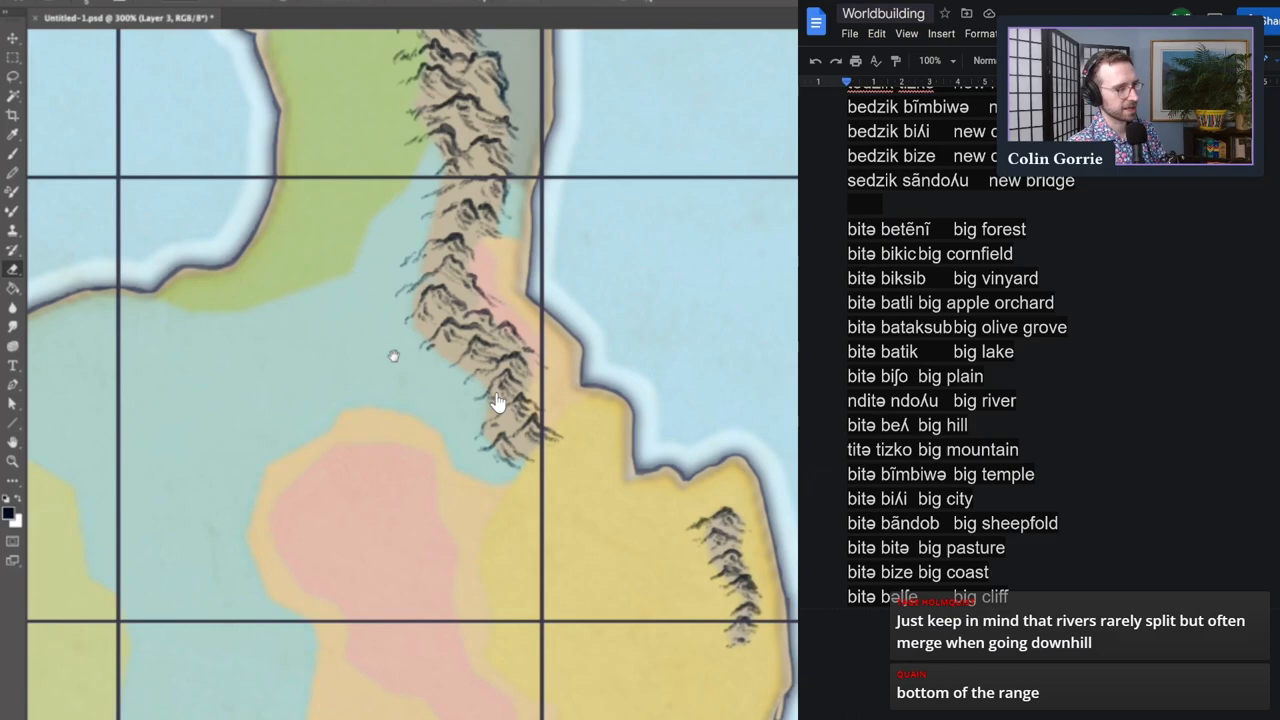
{"action": "mouse_move", "coordinate": [485, 392]}
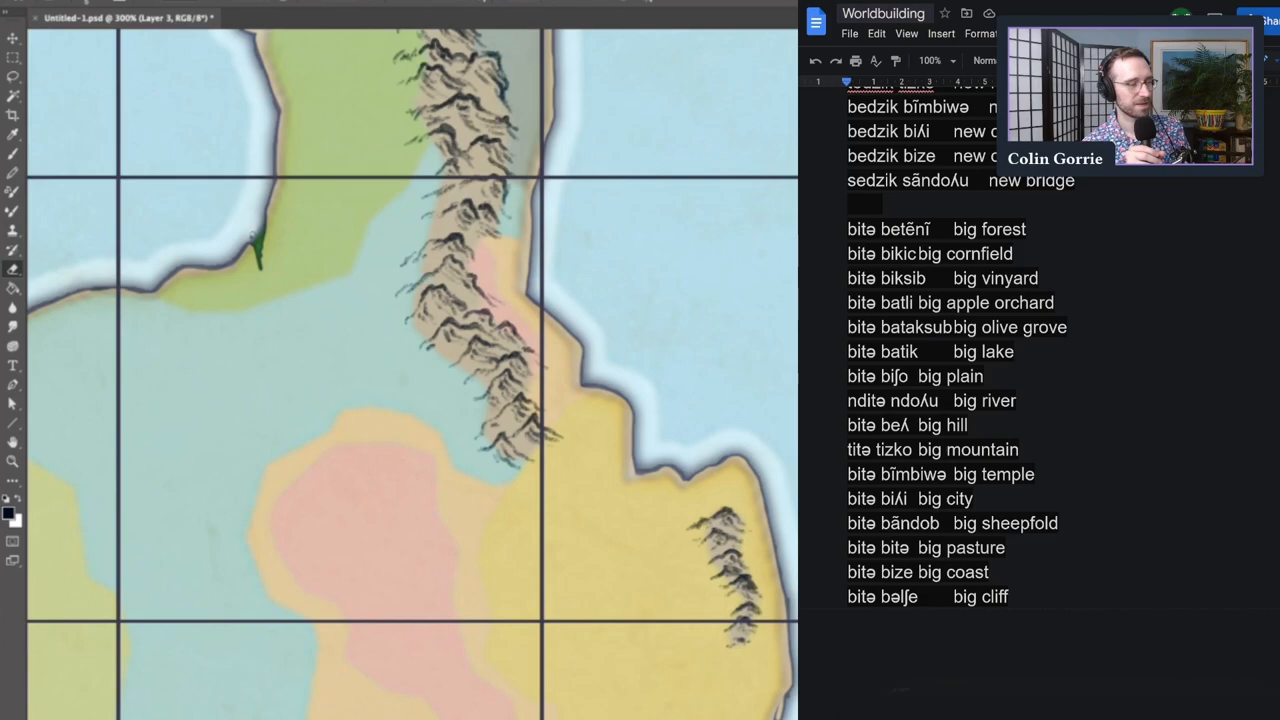
{"action": "left_click_drag", "start_coordinate": [258, 235], "coordinate": [375, 375]}
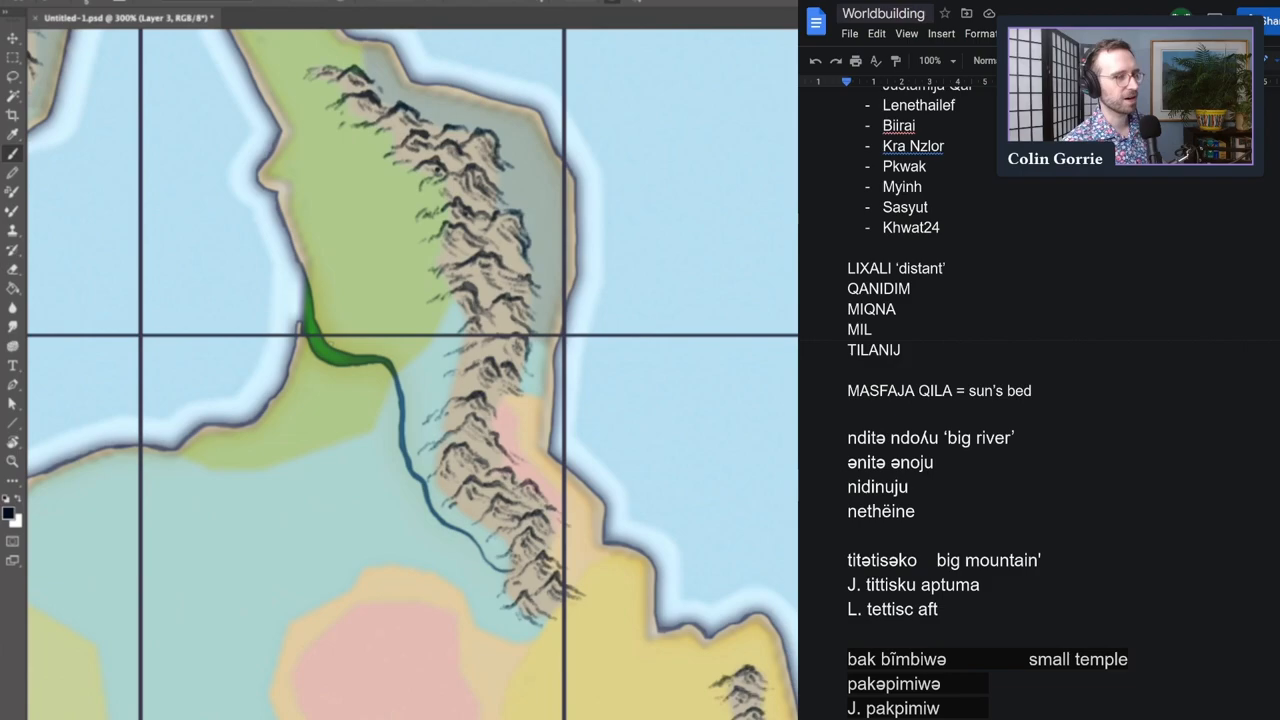
Mark the name nidinuju in the Worldbuilding notes with a <= marker
{"action": "double_click", "coordinate": [877, 487]}
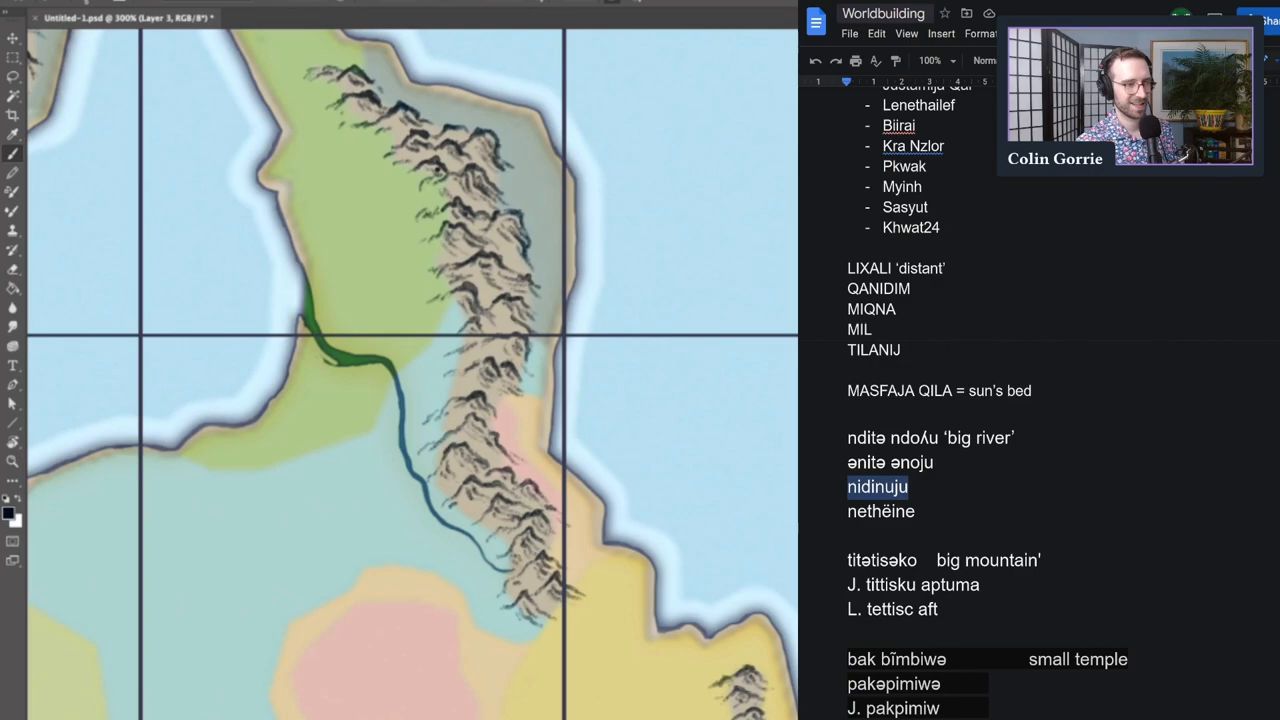
{"action": "type", "text": "<="}
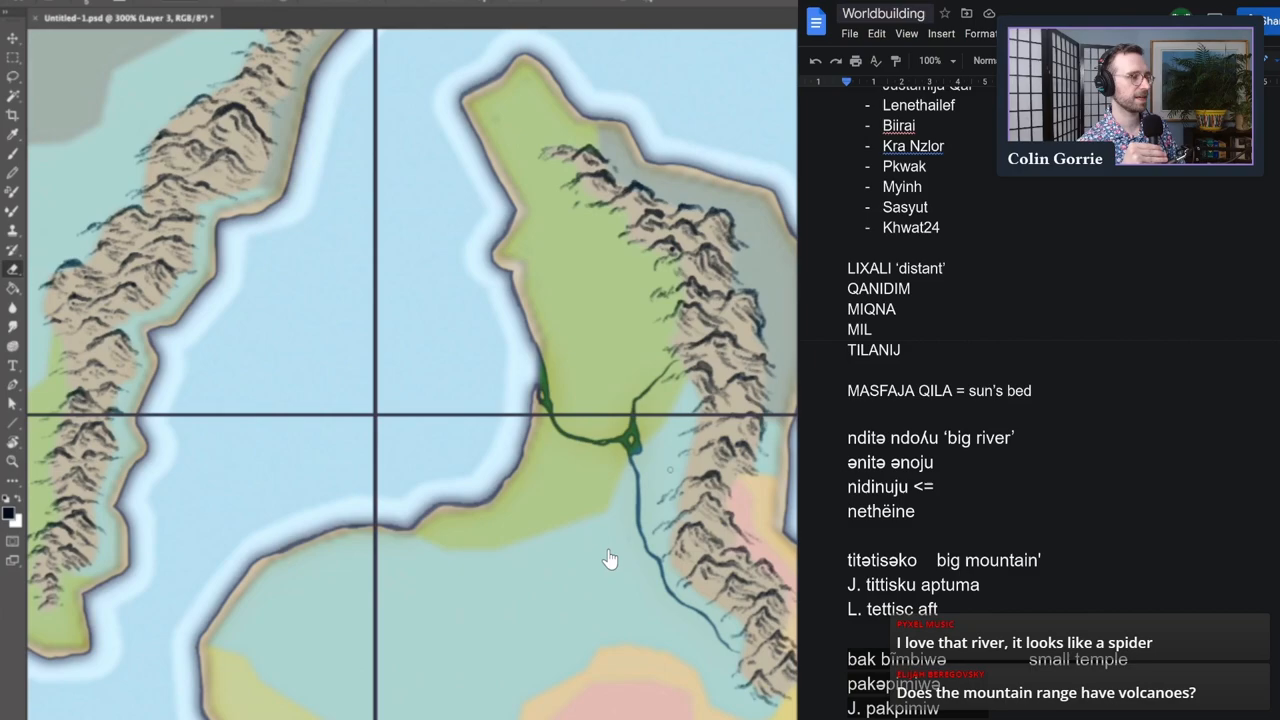
{"action": "mouse_move", "coordinate": [708, 666]}
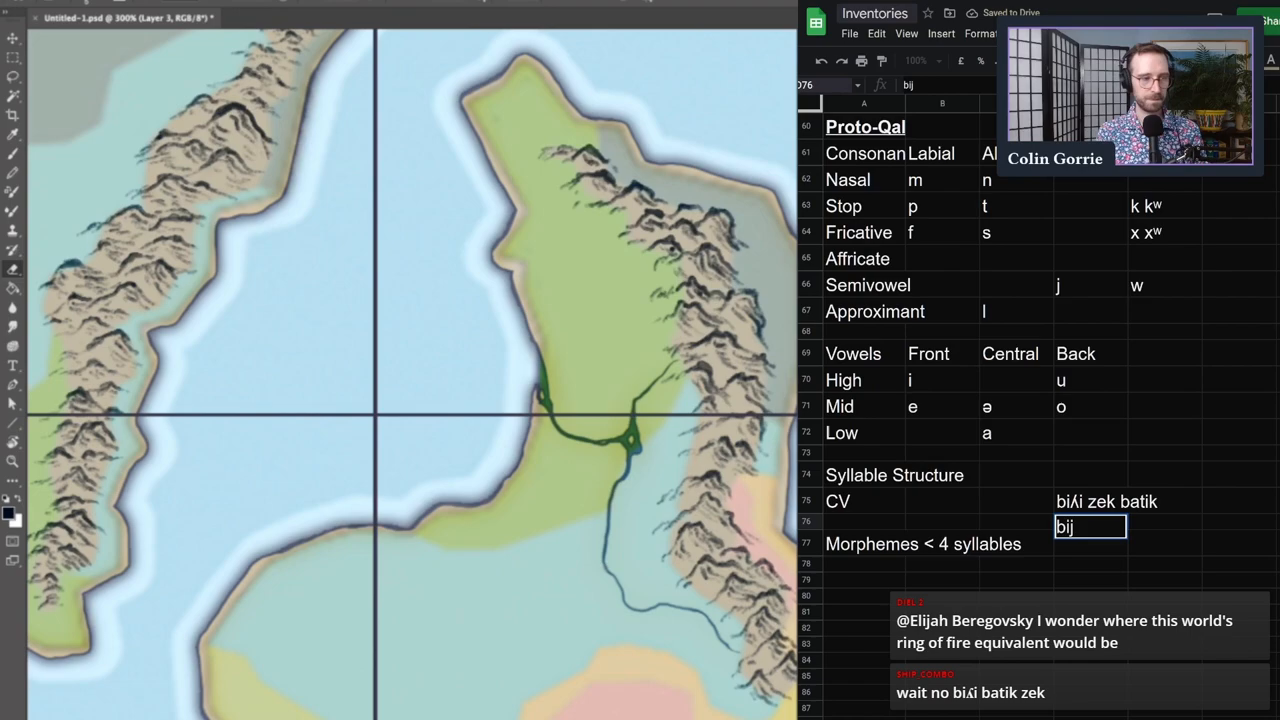
Enter pijisekəpatikə, Pijisik and Piji Patikisik, then select the Piji Patikisik entry
{"action": "type", "text": "pijisekəpatikə"}
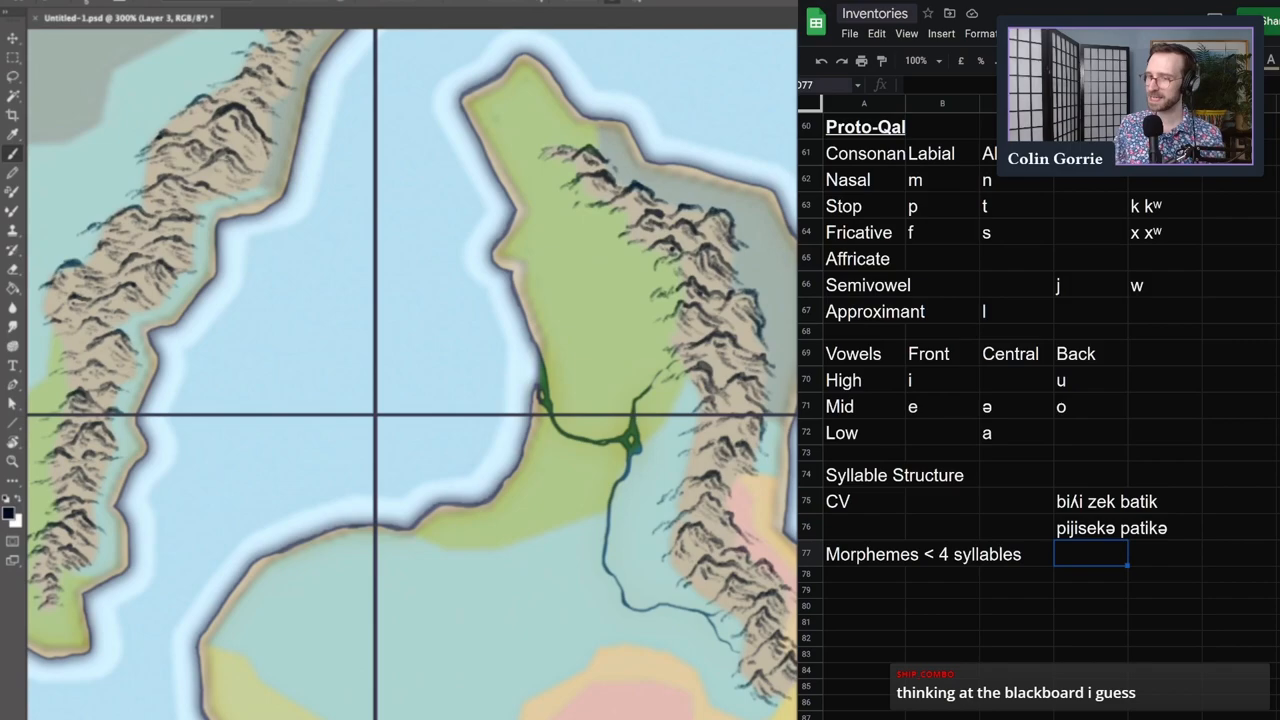
{"action": "type", "text": "Pijisik"}
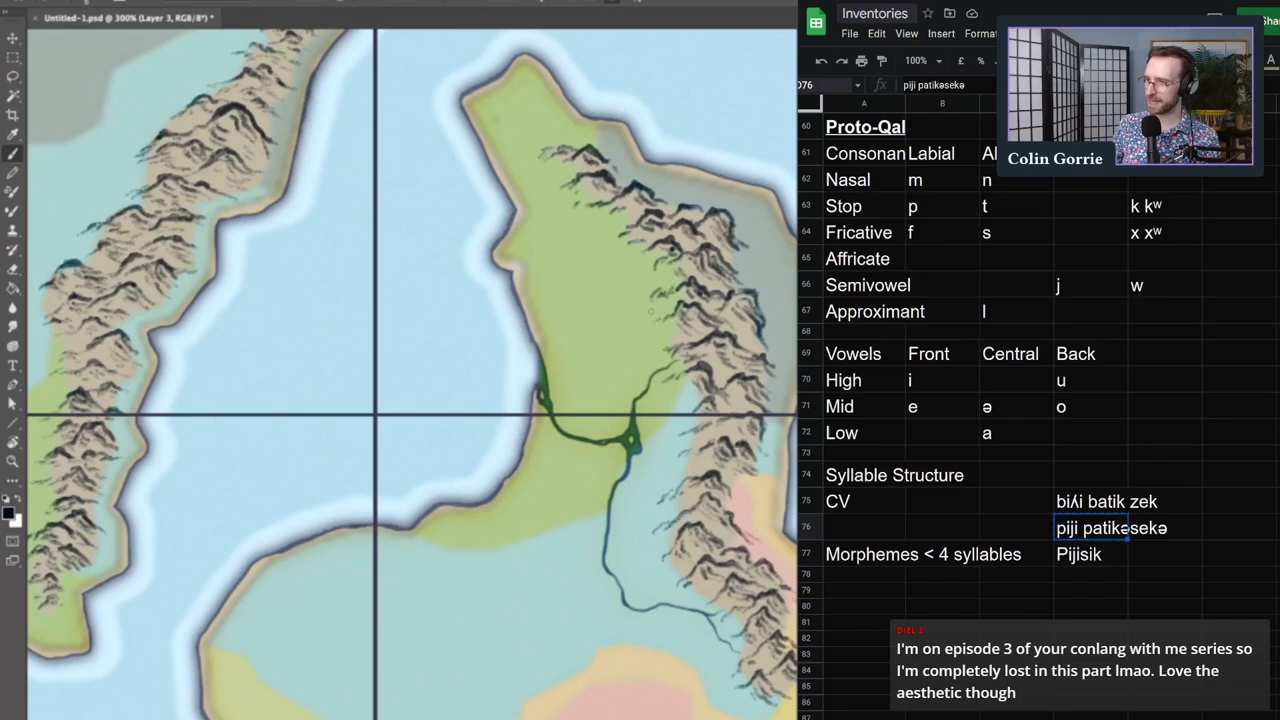
{"action": "type", "text": "Piji Patikisik"}
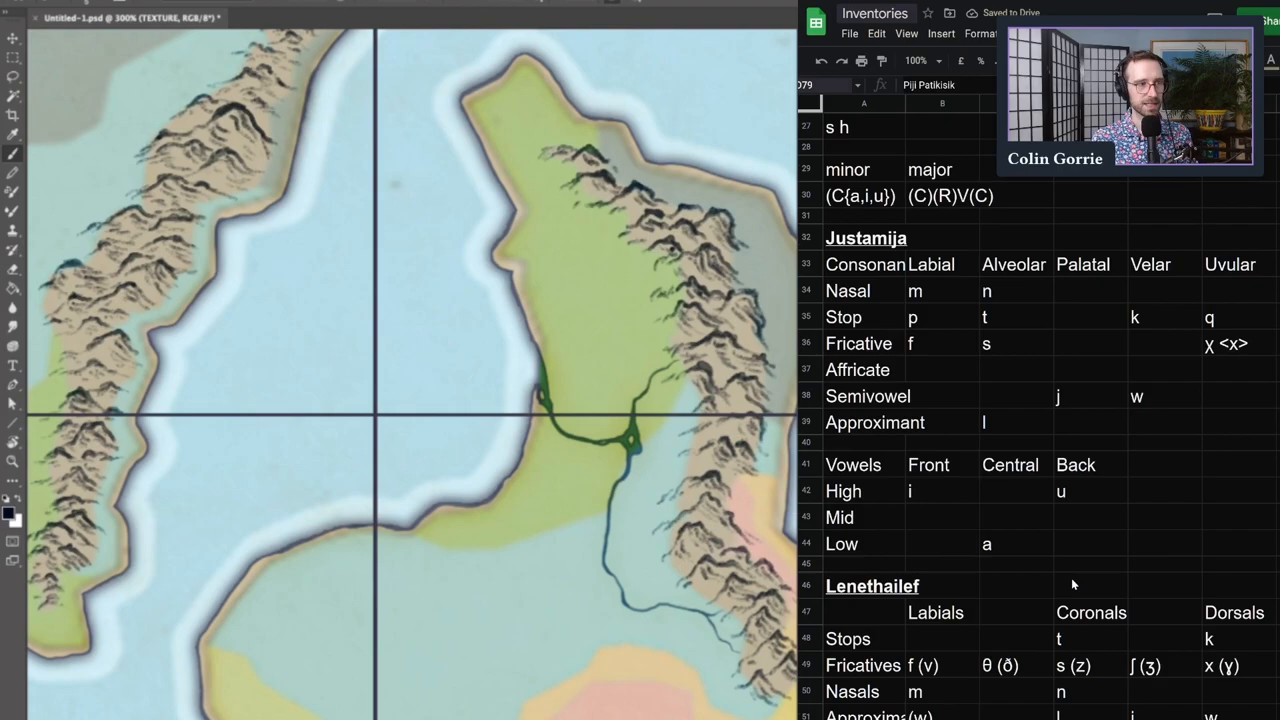
{"action": "scroll", "scroll_direction": "down", "scroll_amount": 3}
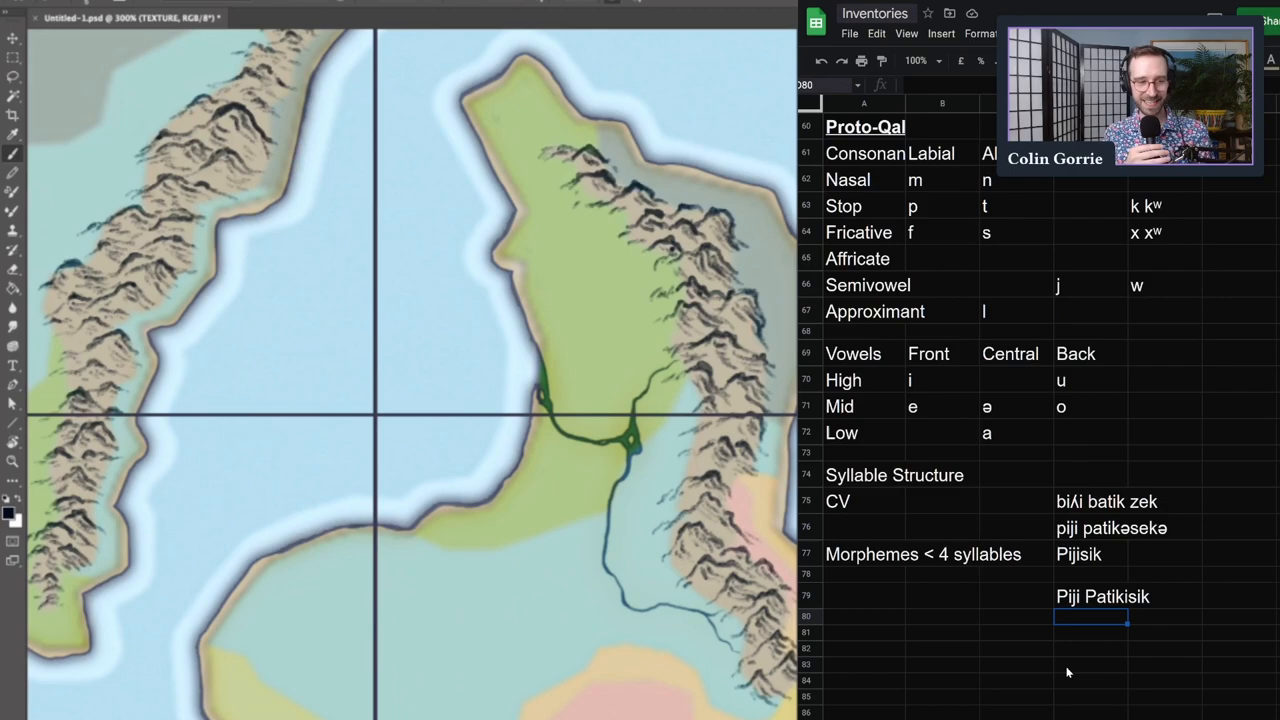
{"action": "left_click", "coordinate": [1102, 596]}
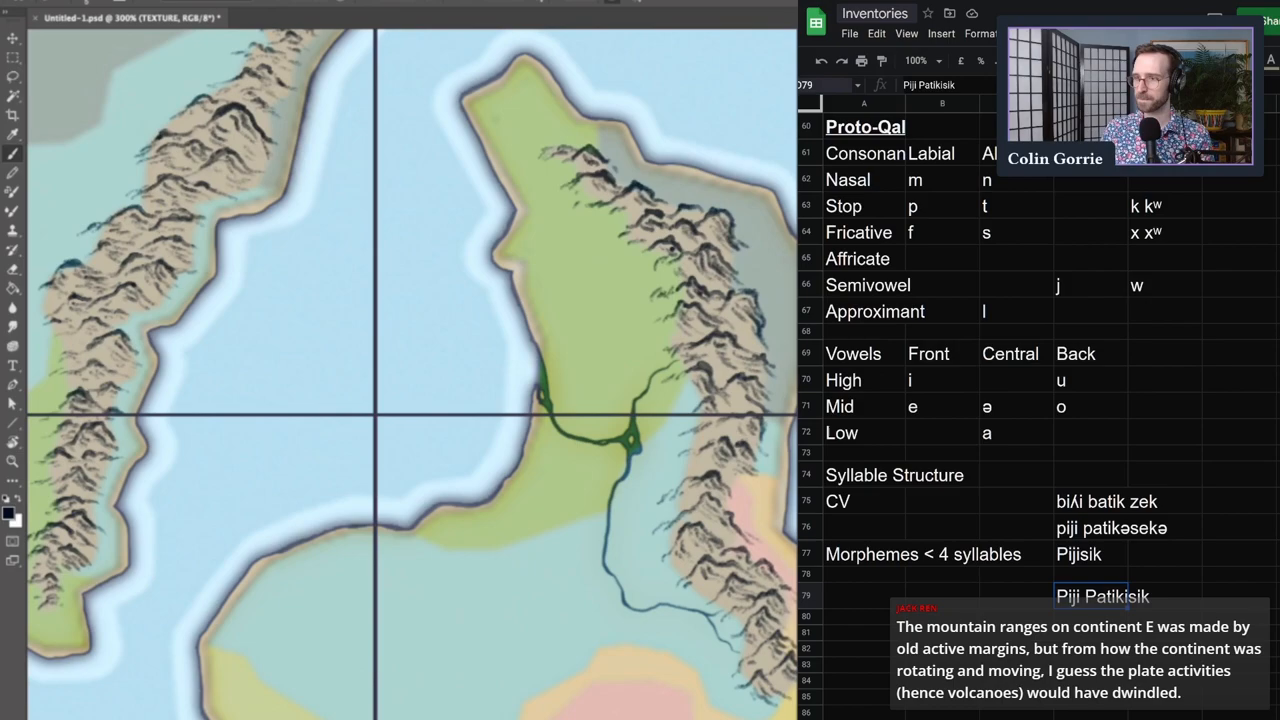
{"action": "mouse_move", "coordinate": [633, 571]}
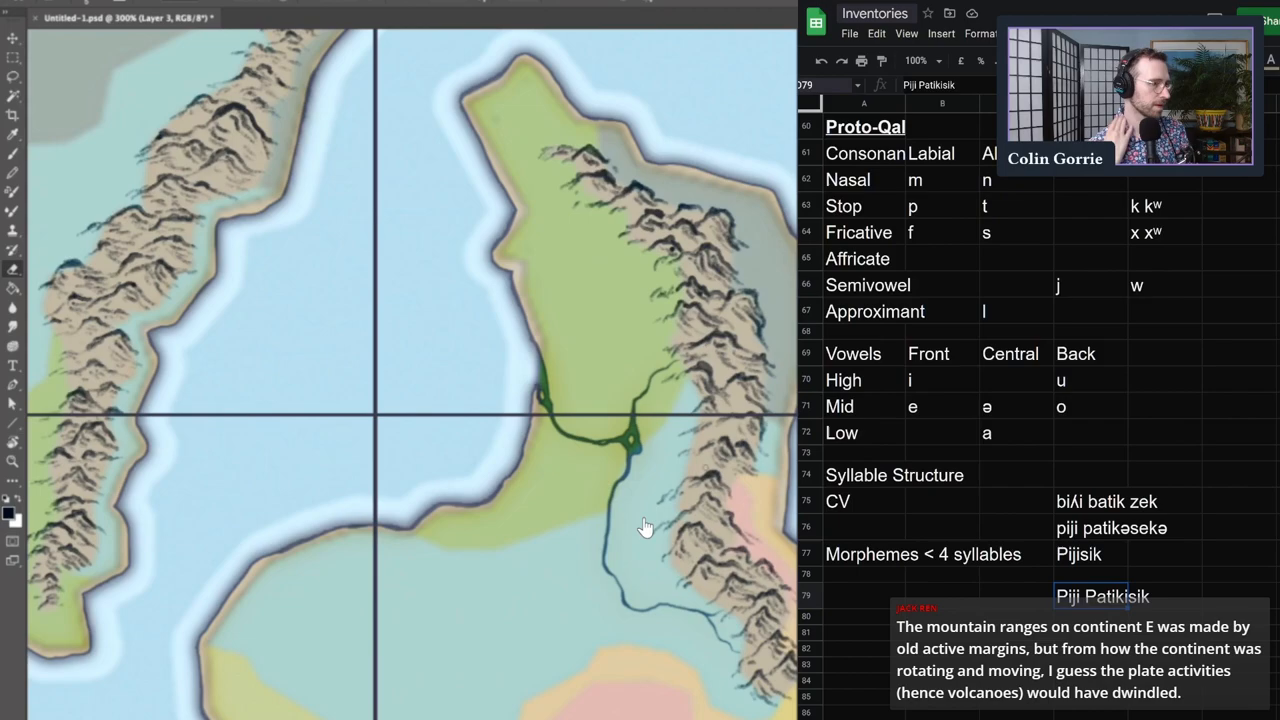
{"action": "mouse_move", "coordinate": [675, 477]}
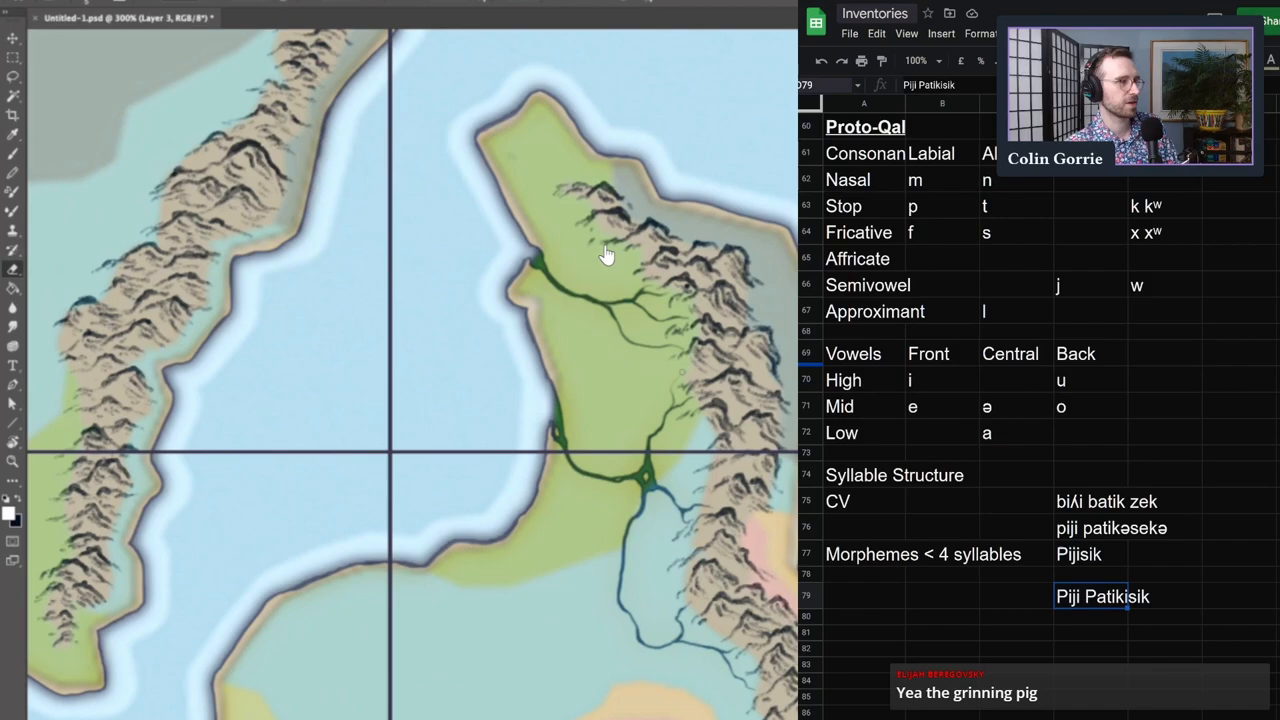
{"action": "mouse_move", "coordinate": [611, 318]}
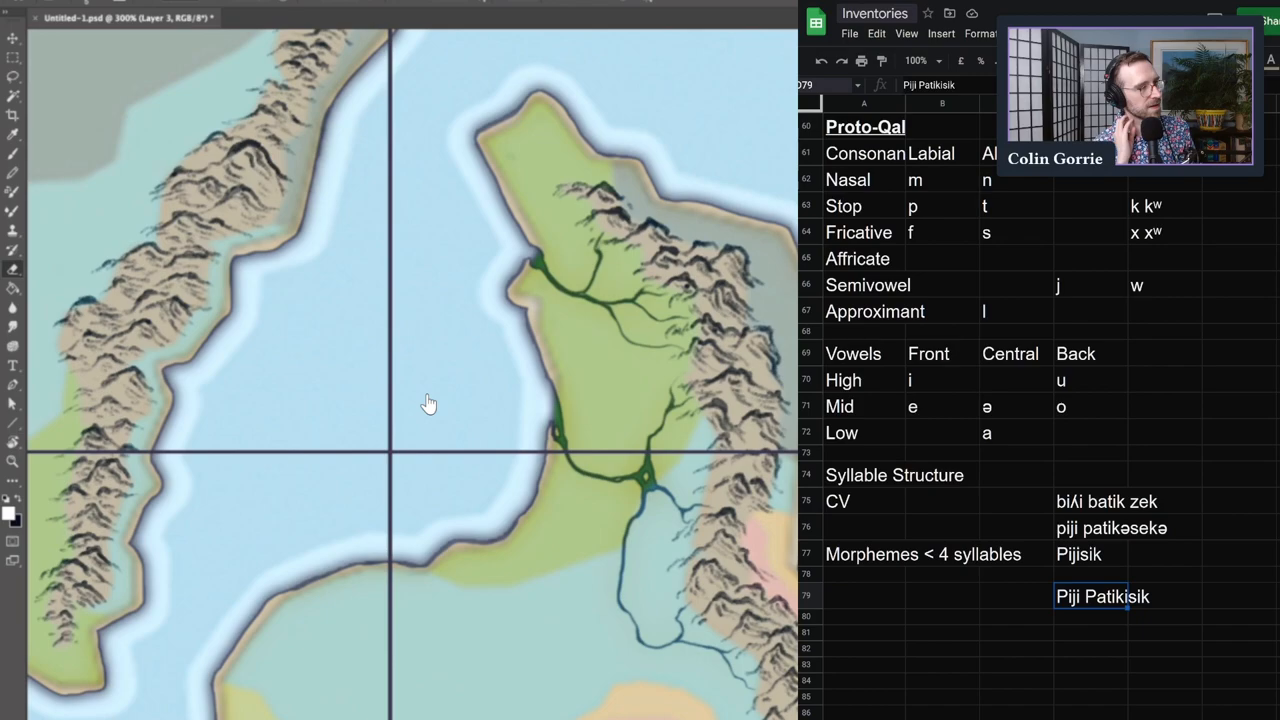
{"action": "mouse_move", "coordinate": [614, 251]}
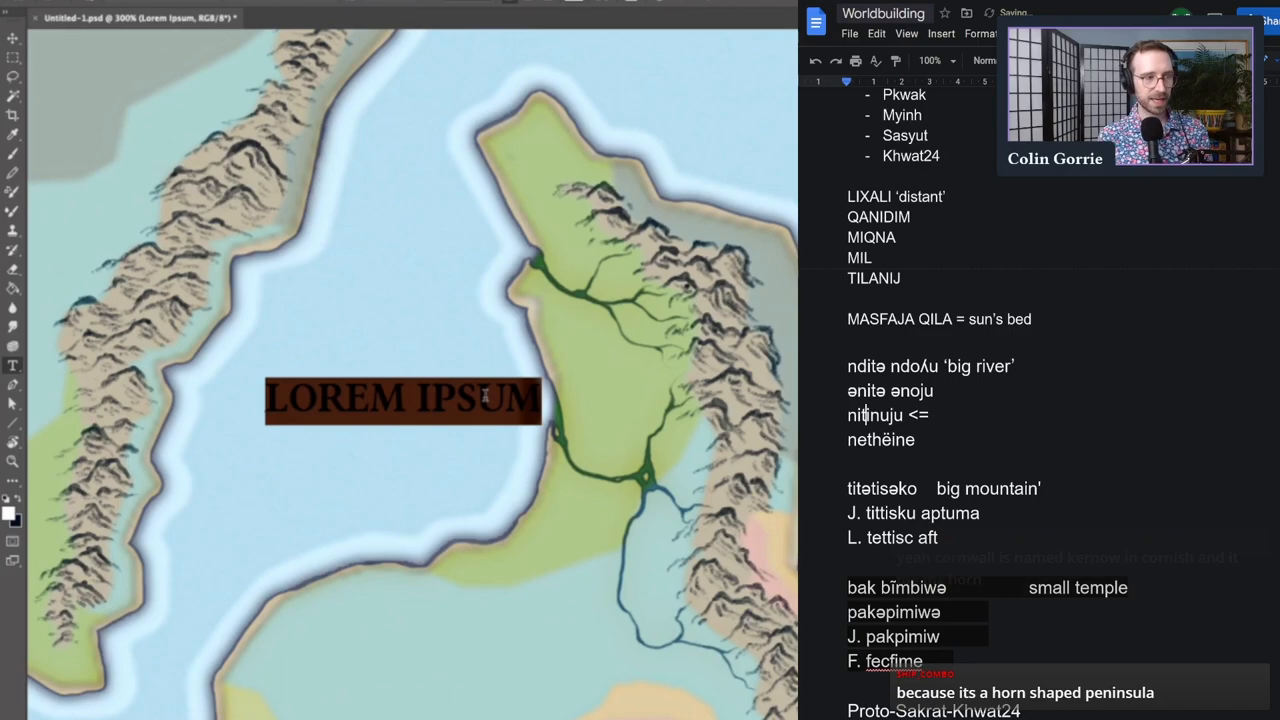
Extend the southern shore label from NITI to NITINVIV
{"action": "left_click_drag", "start_coordinate": [403, 400], "coordinate": [468, 595]}
{"action": "type", "text": "NITI"}
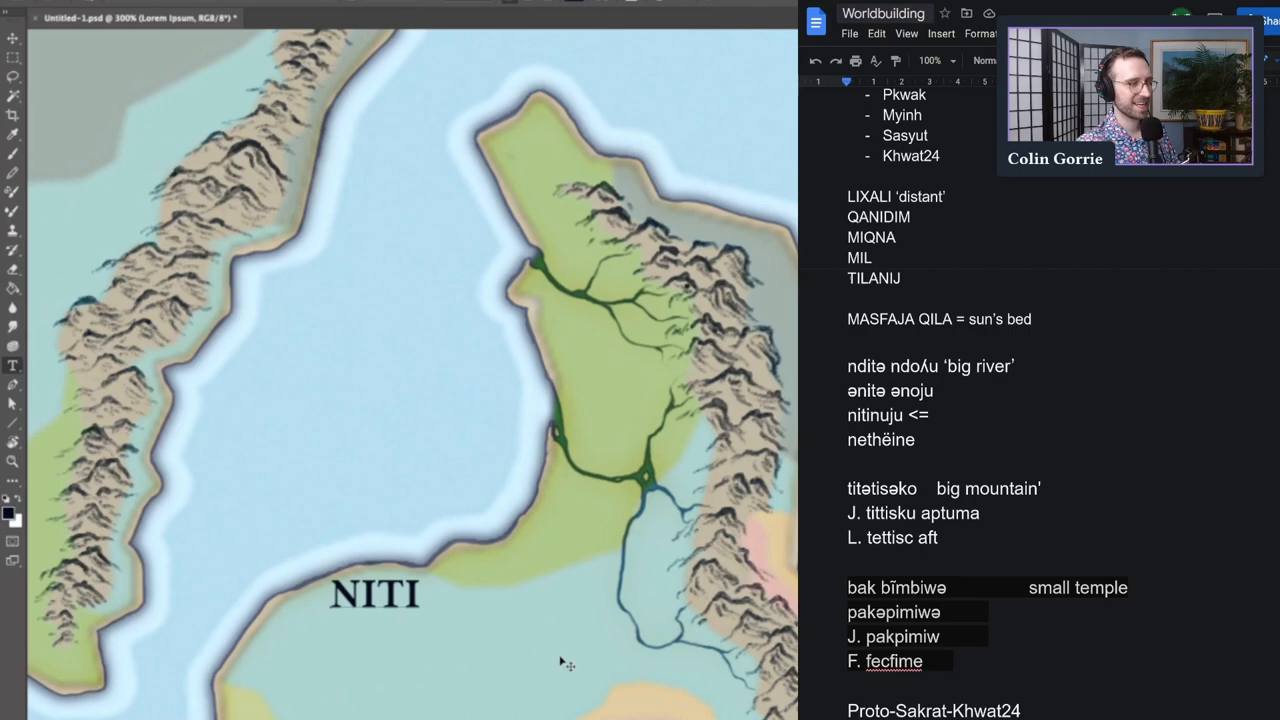
{"action": "type", "text": "NV"}
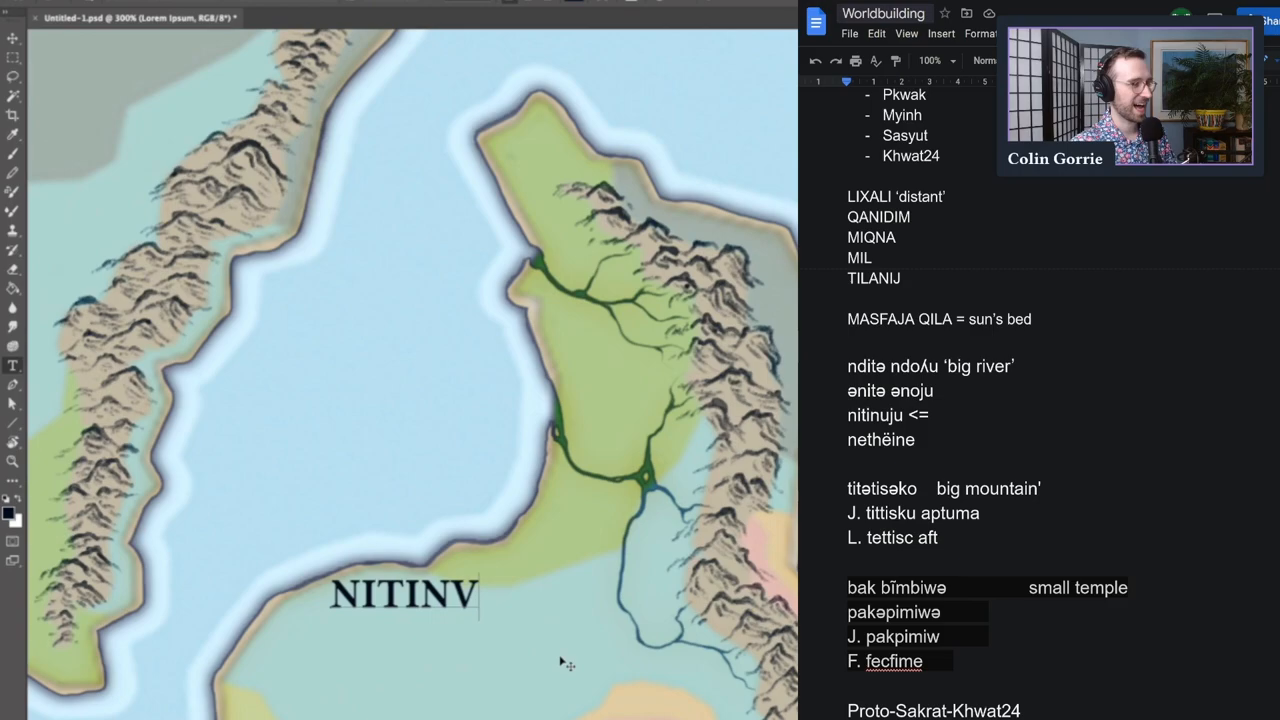
{"action": "type", "text": "IV"}
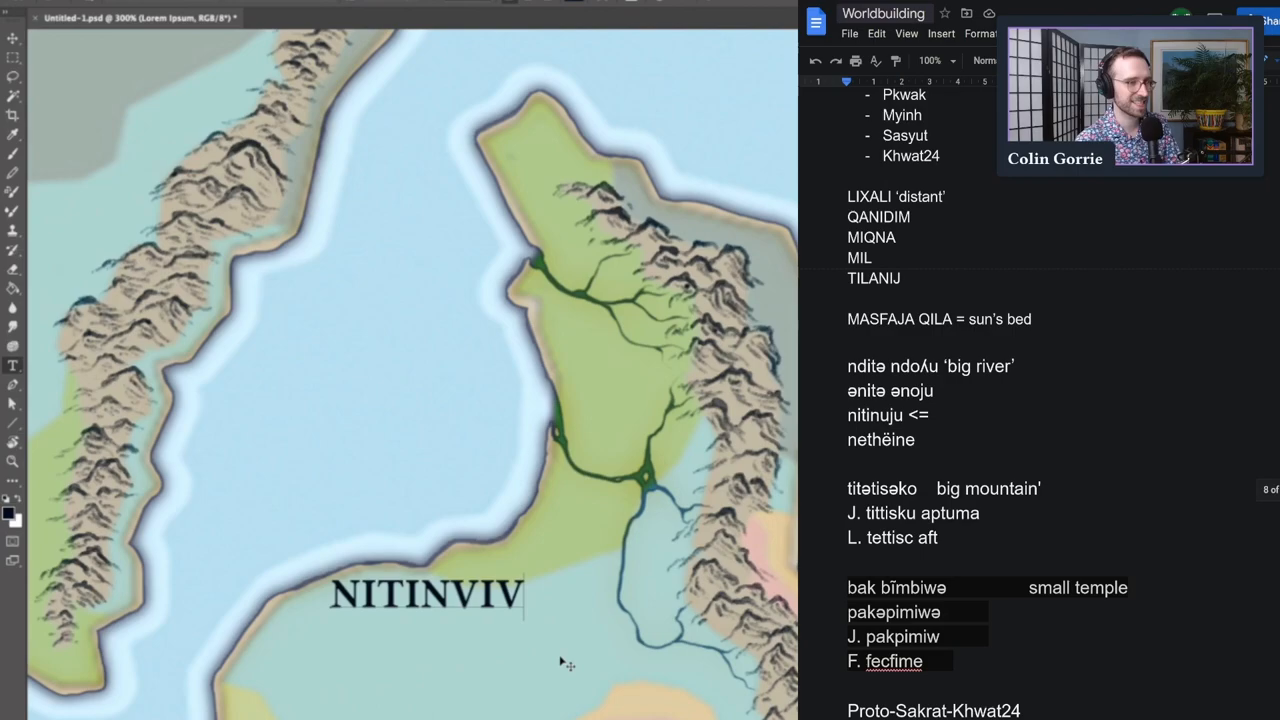
{"action": "left_click_drag", "start_coordinate": [425, 595], "coordinate": [590, 430]}
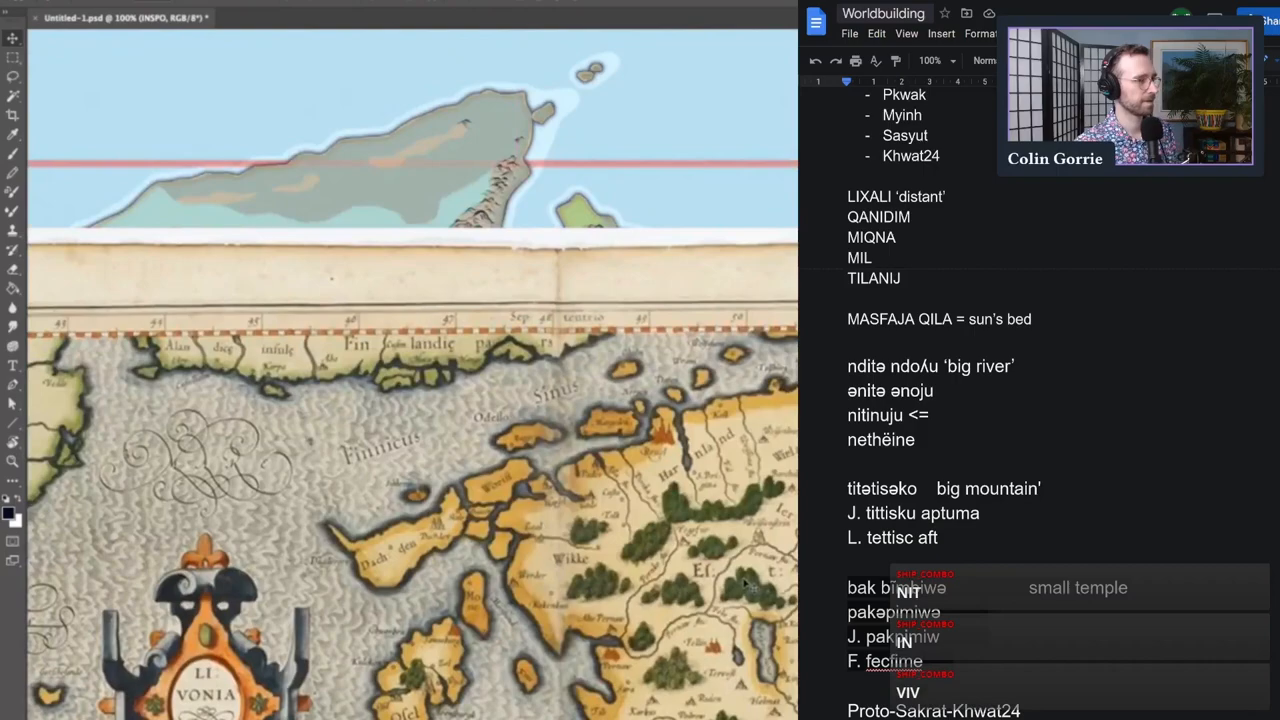
{"action": "scroll", "scroll_direction": "down", "scroll_amount": 3}
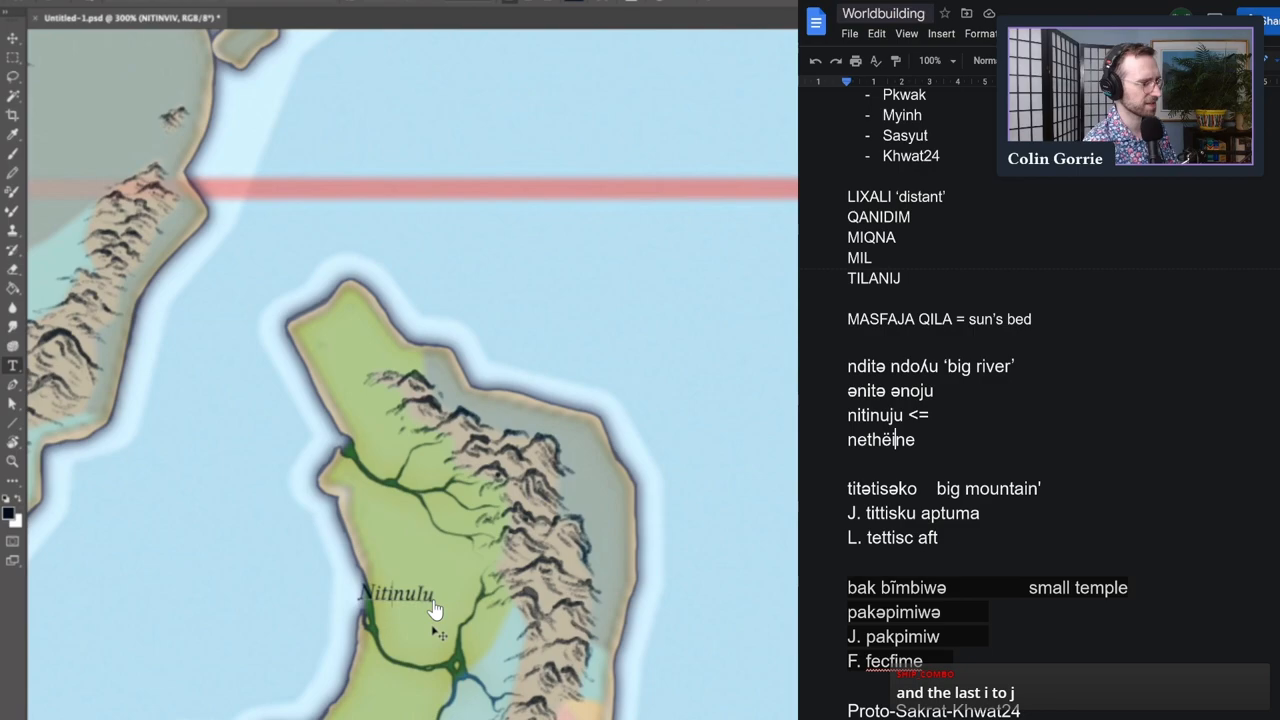
Select the wrong letter in the river name for correction
{"action": "left_click_drag", "start_coordinate": [397, 595], "coordinate": [405, 623]}
{"action": "type", "text": "j"}
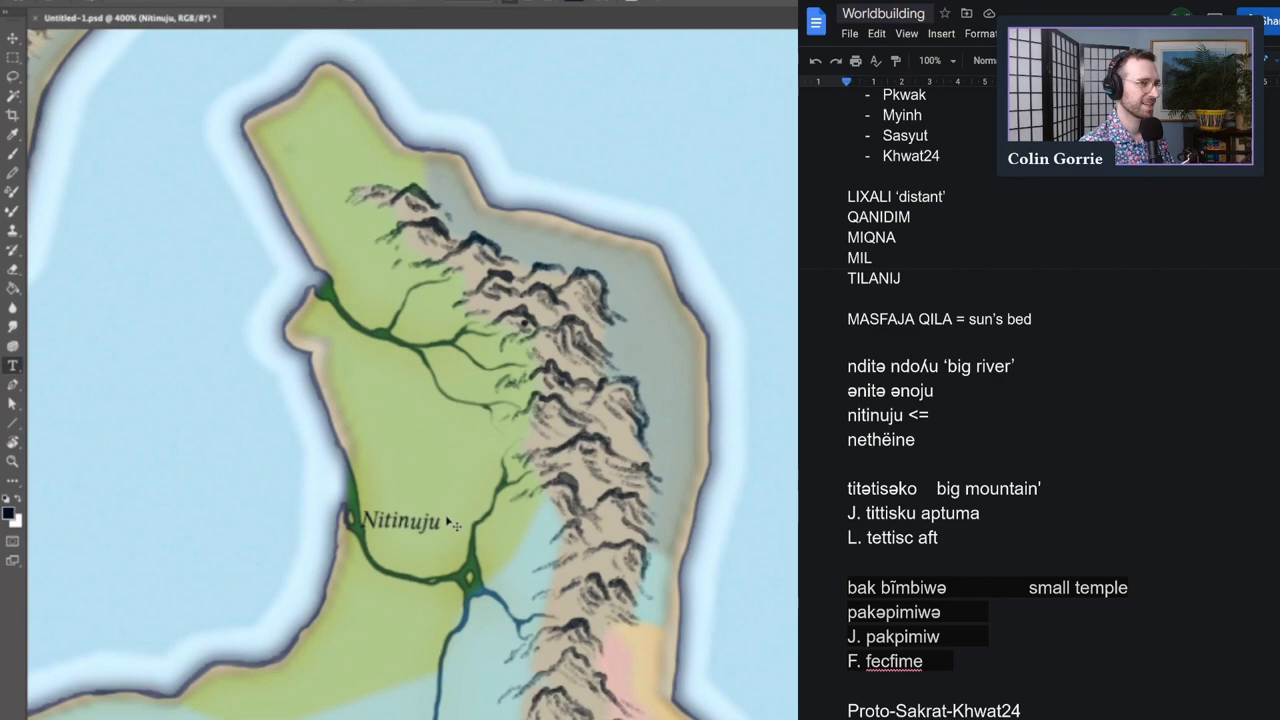
Commit the Nitinuju label and move it lower along the river
{"action": "left_click", "coordinate": [400, 520]}
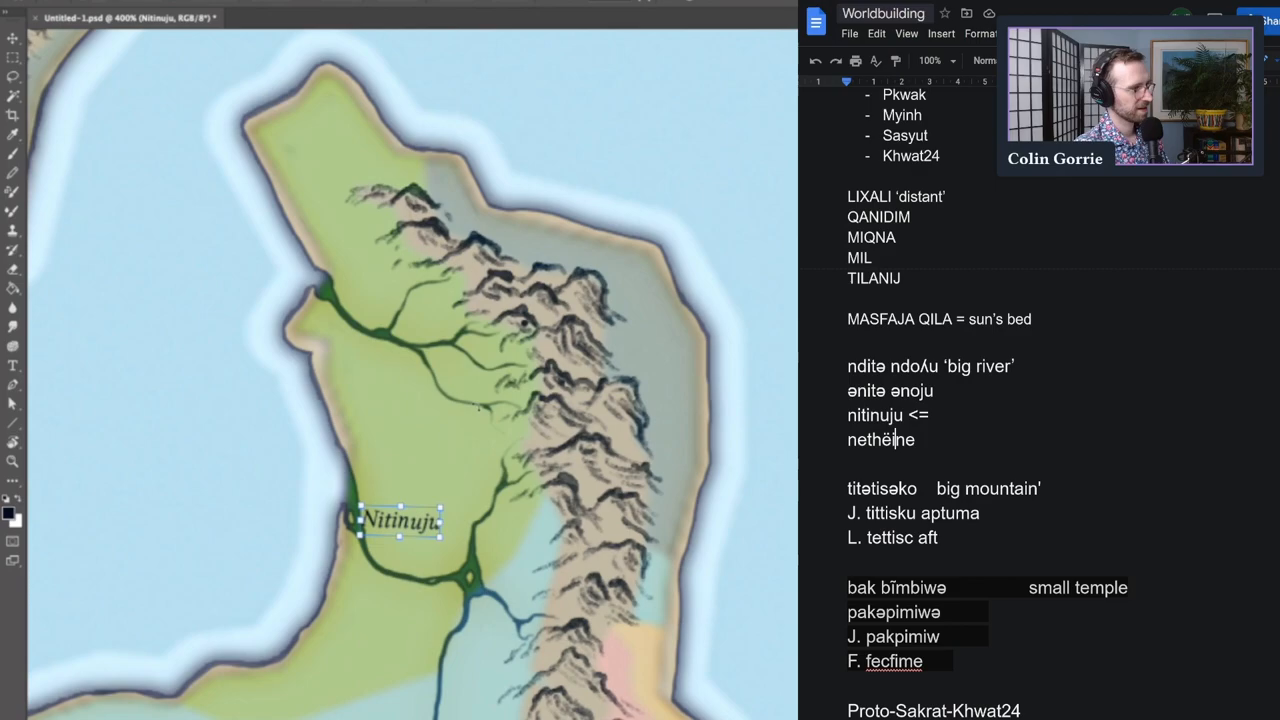
{"action": "left_click_drag", "start_coordinate": [400, 520], "coordinate": [417, 555]}
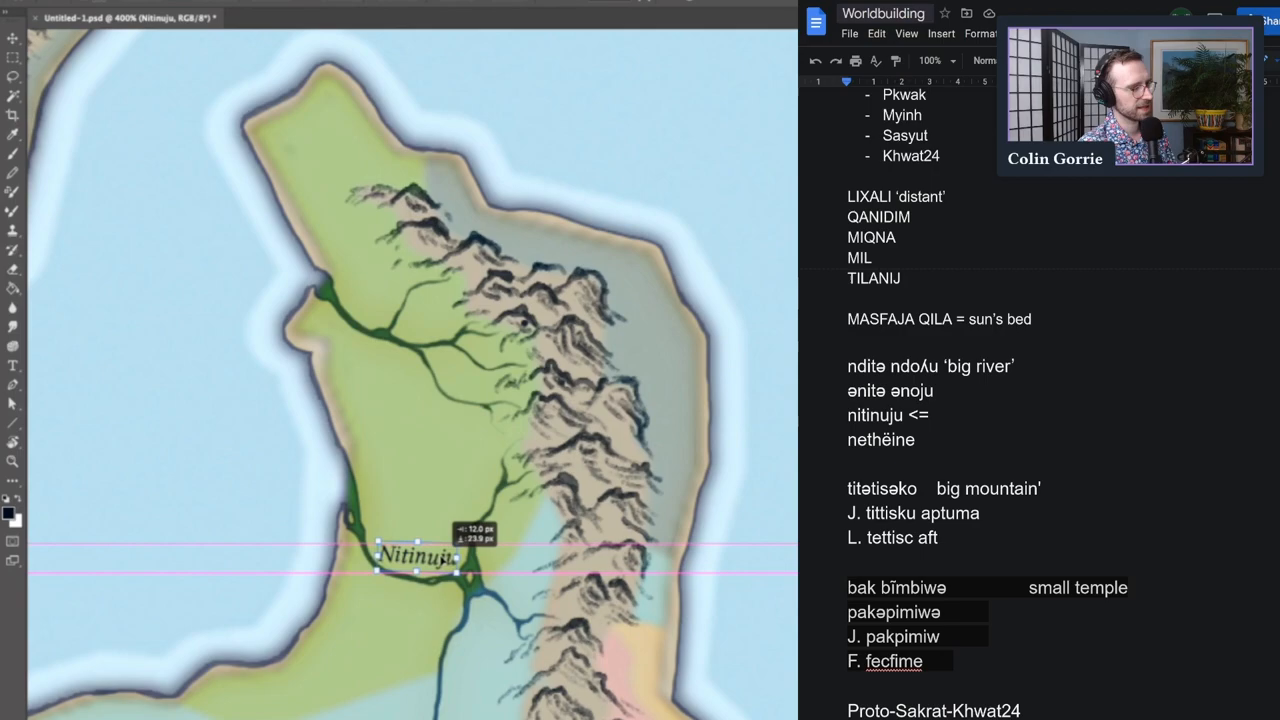